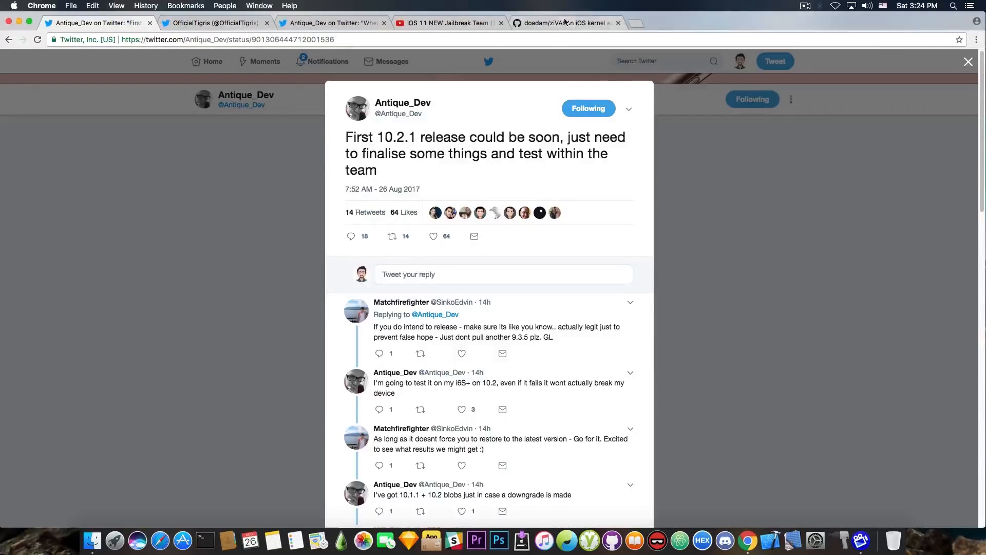
Switch to the doadam/ziVA tab to view its exploit source file list.
click(564, 22)
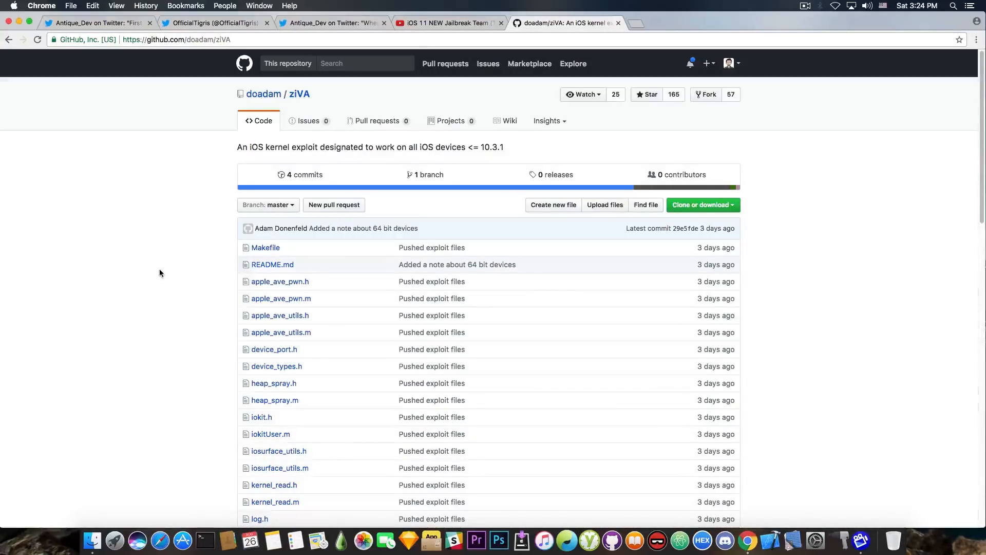
mouse_move(210, 174)
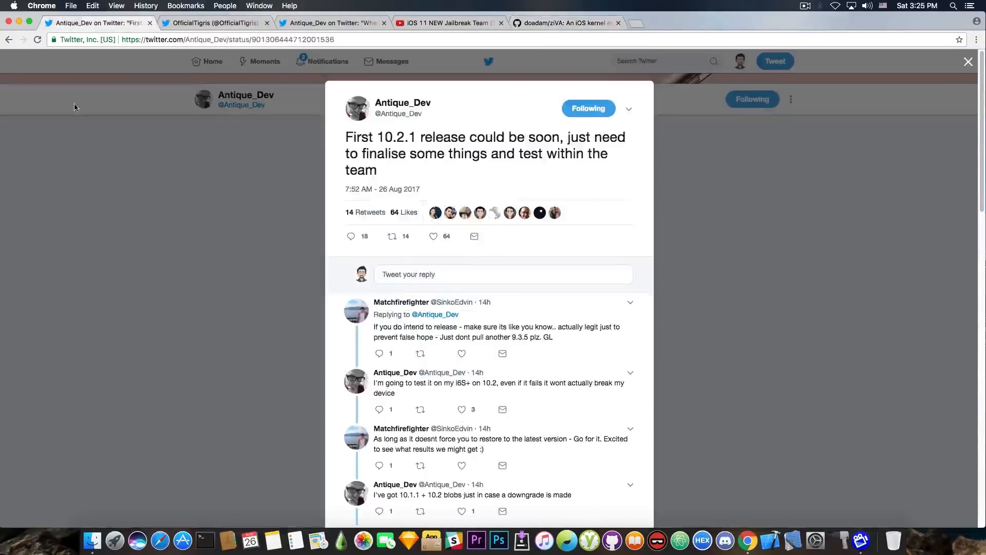
mouse_move(100, 177)
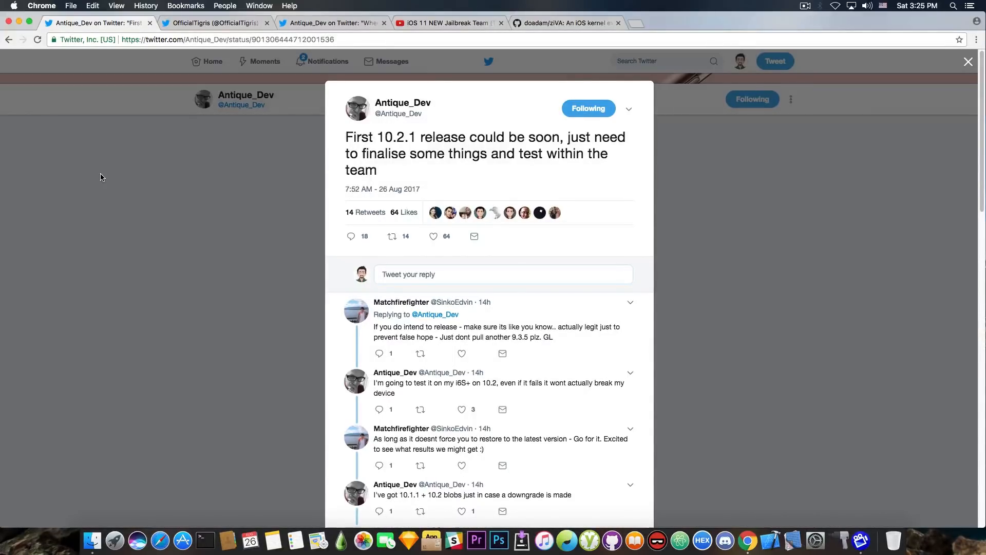
Close the expanded 10.2.1 release tweet to return to Antique_Dev's timeline.
click(968, 62)
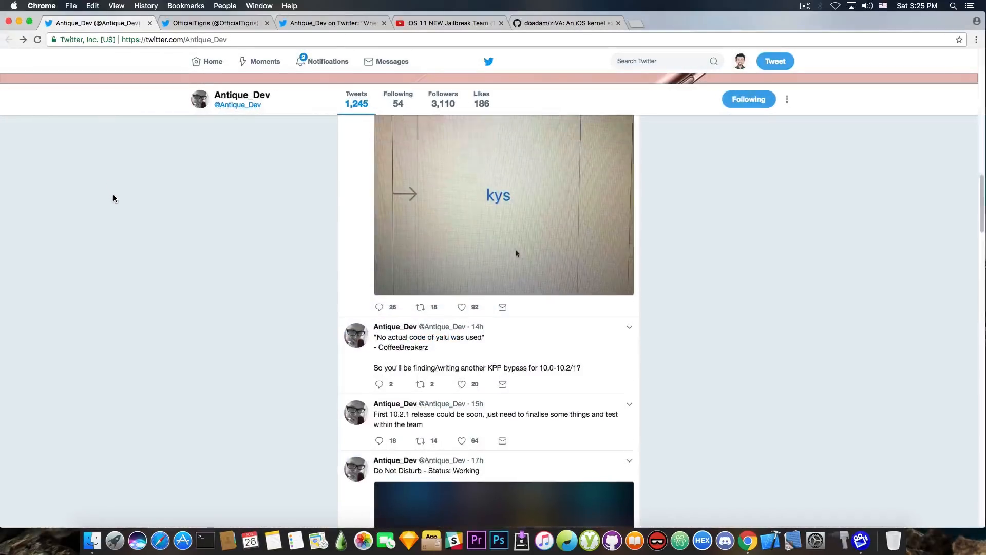